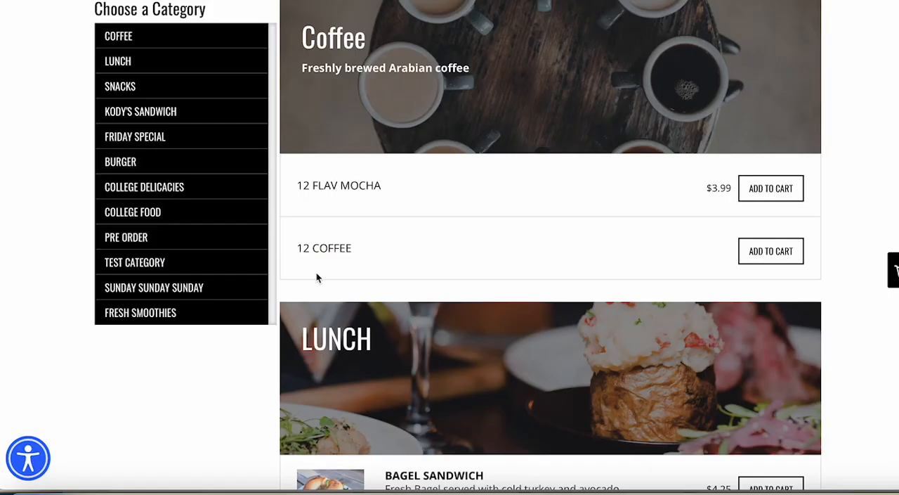
Go to the storefront checkout page and view its Payment Methods section (card and pay at location)
scroll(down, 3)
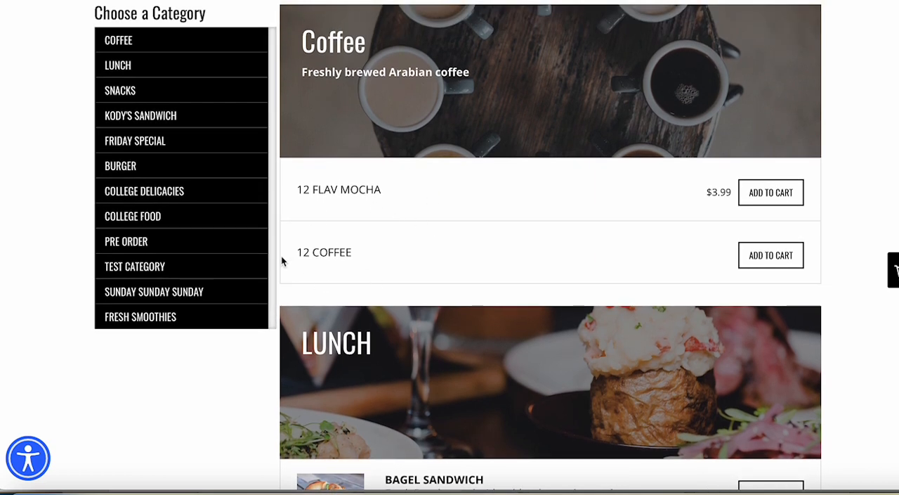
mouse_move(736, 259)
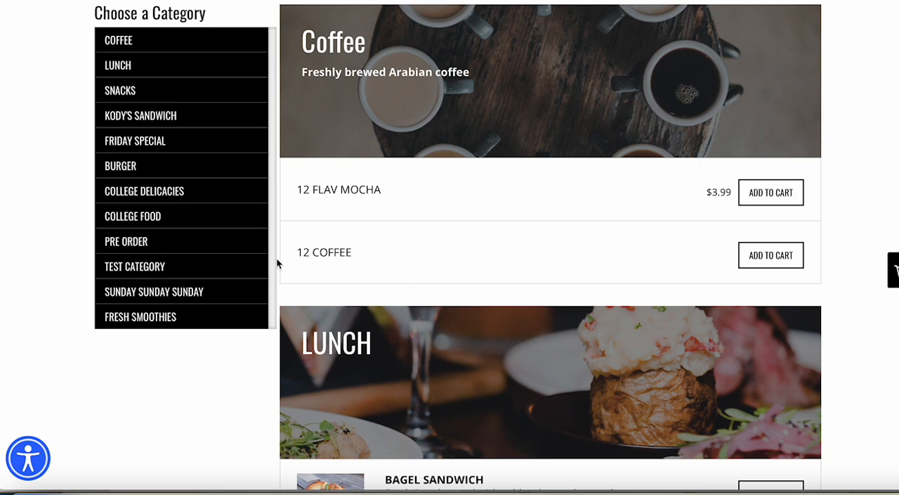
mouse_move(288, 309)
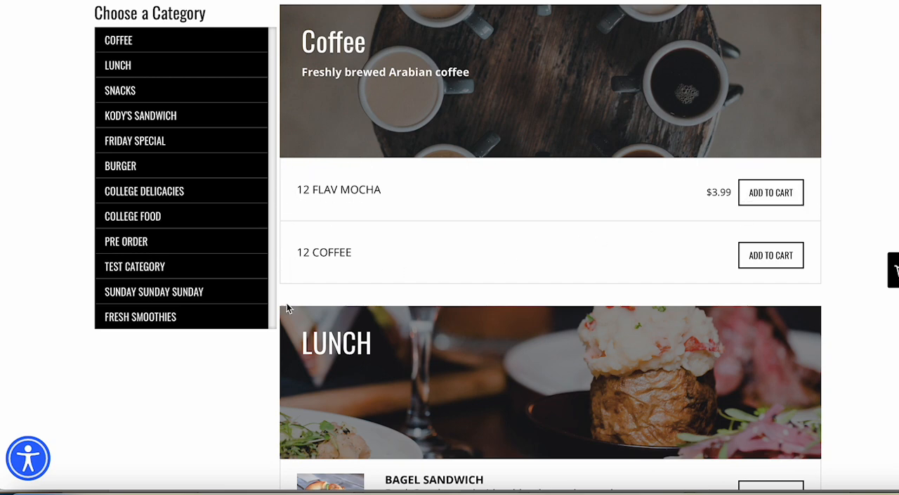
scroll(down, 3)
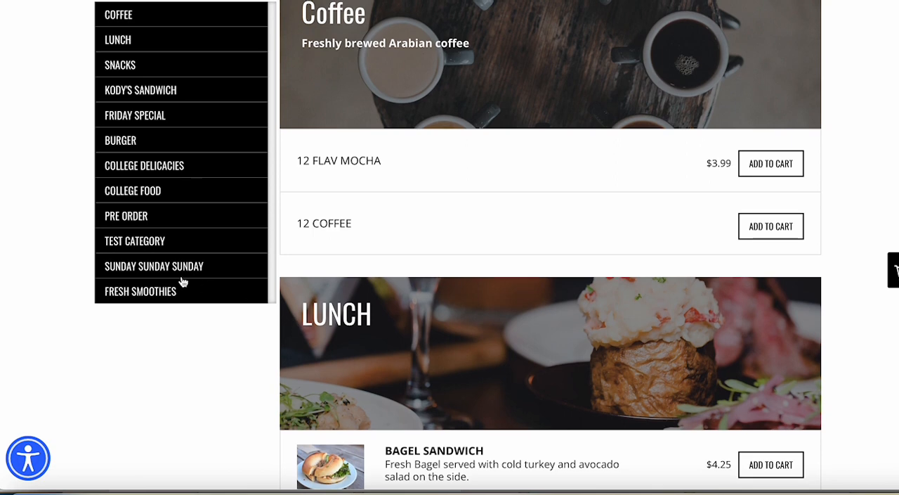
mouse_move(127, 71)
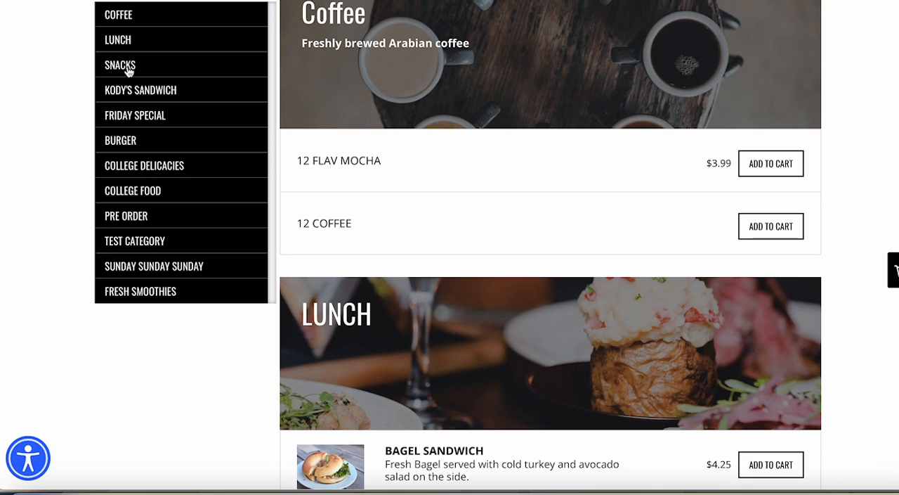
scroll(down, 3)
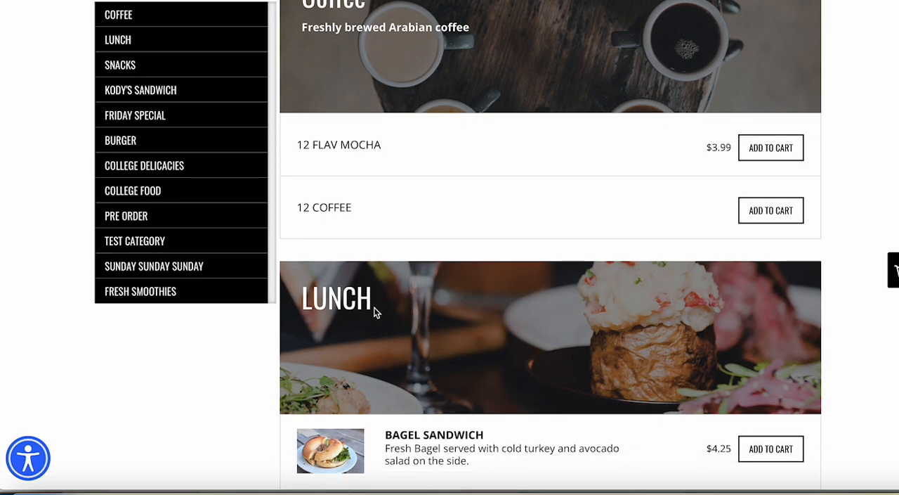
scroll(down, 3)
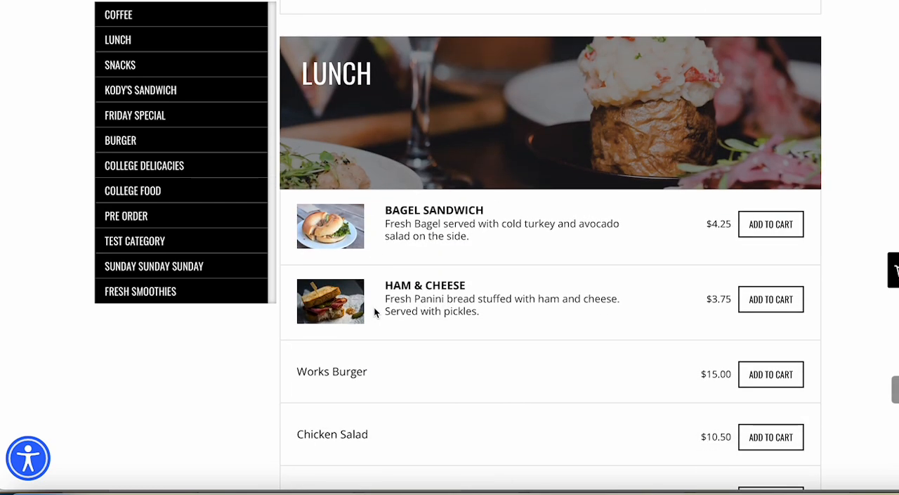
mouse_move(770, 223)
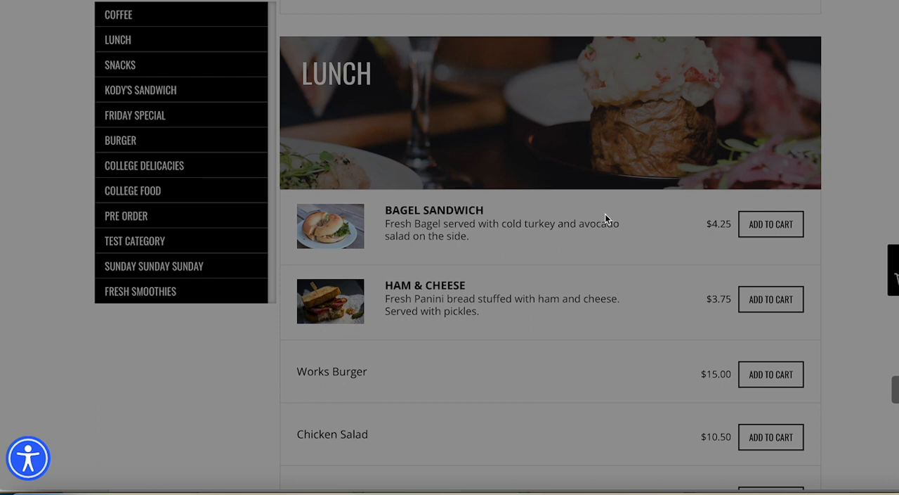
mouse_move(358, 80)
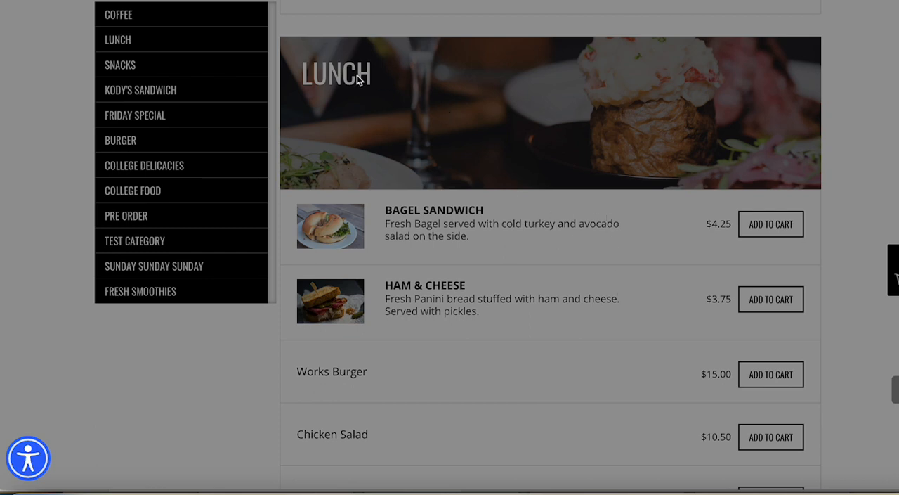
click(736, 70)
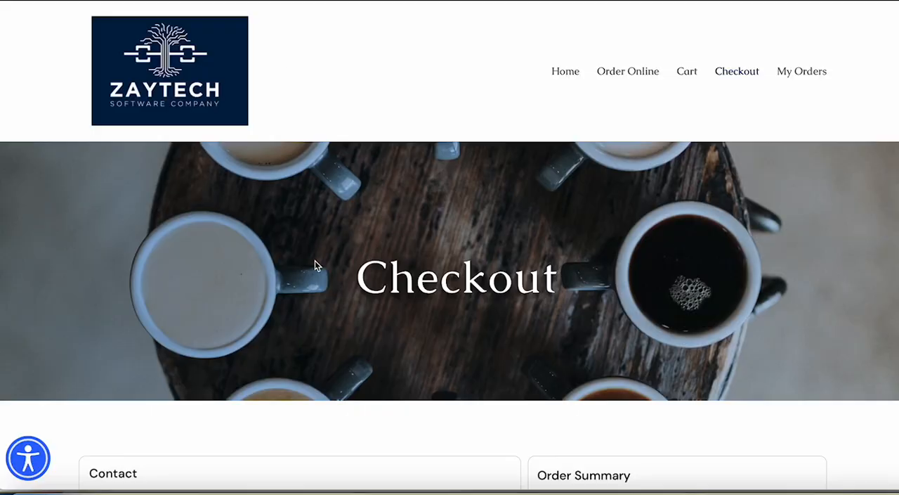
scroll(down, 3)
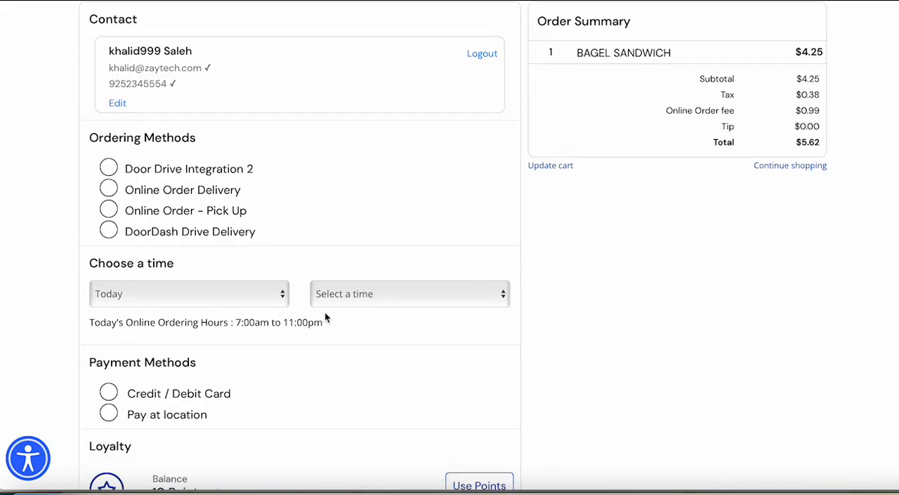
scroll(down, 3)
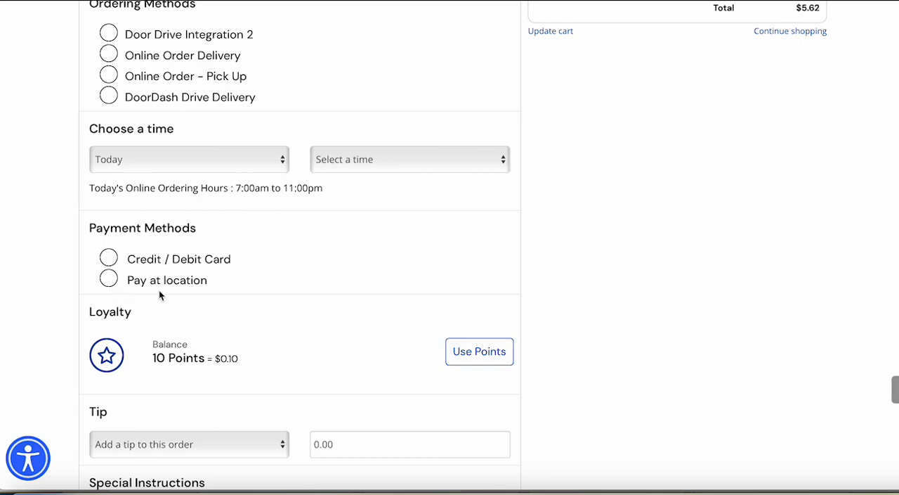
mouse_move(111, 307)
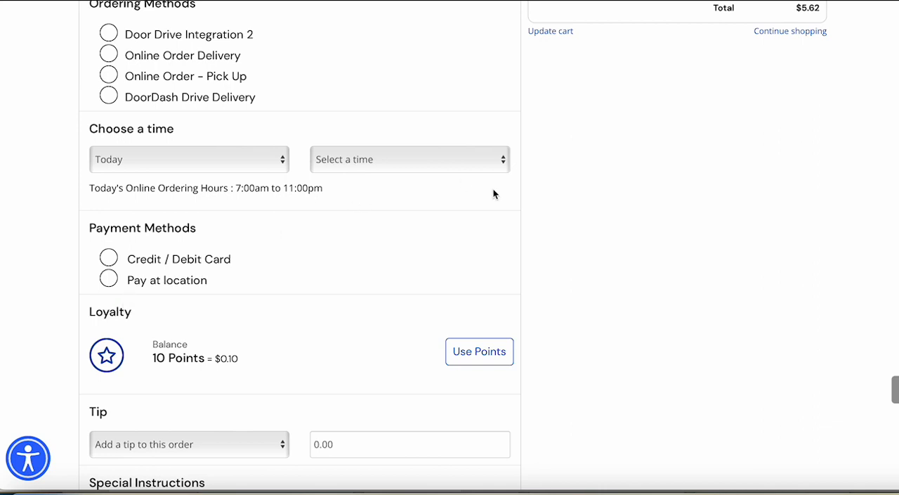
mouse_move(227, 129)
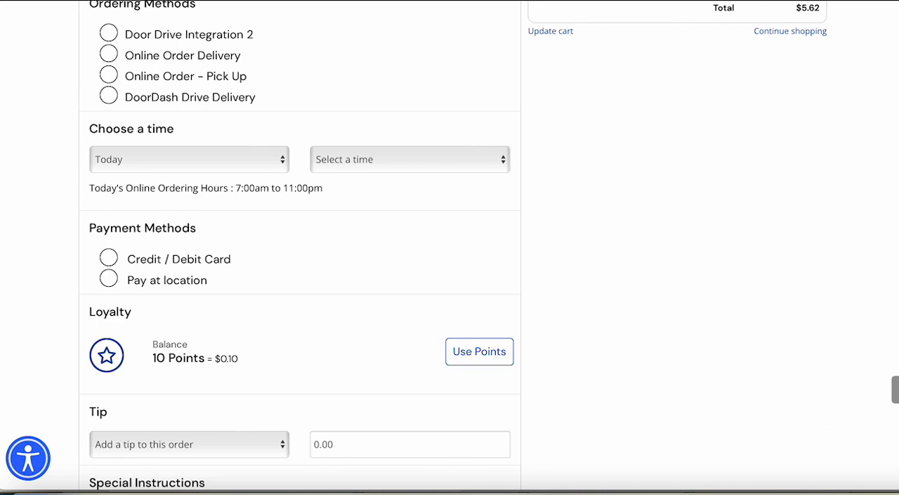
mouse_move(306, 264)
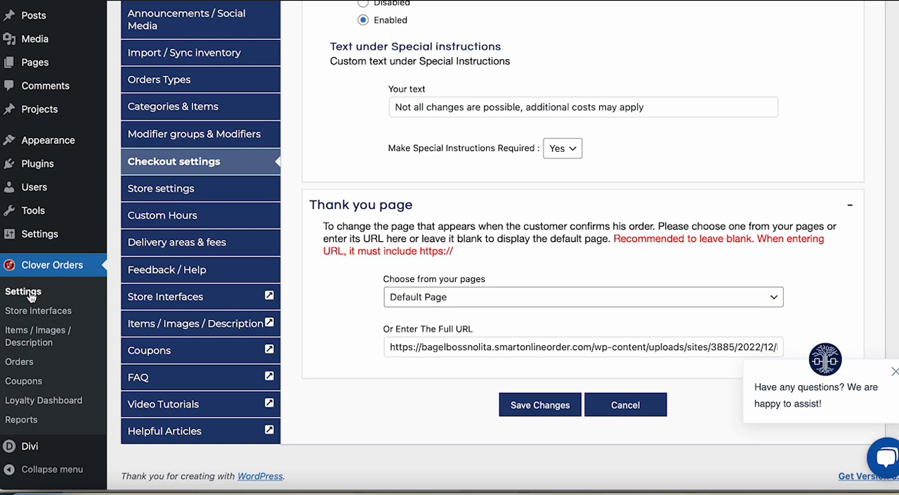
mouse_move(183, 162)
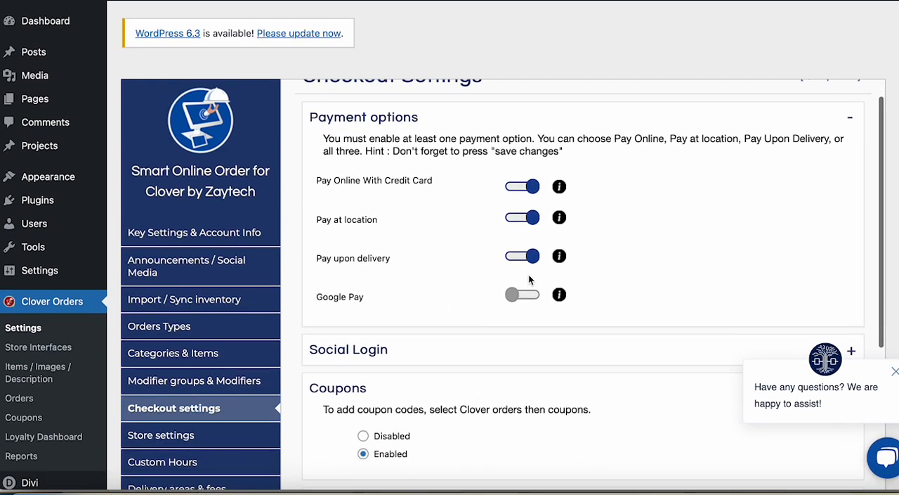
Switch on the Google Pay toggle in Checkout settings and save the changes
click(522, 294)
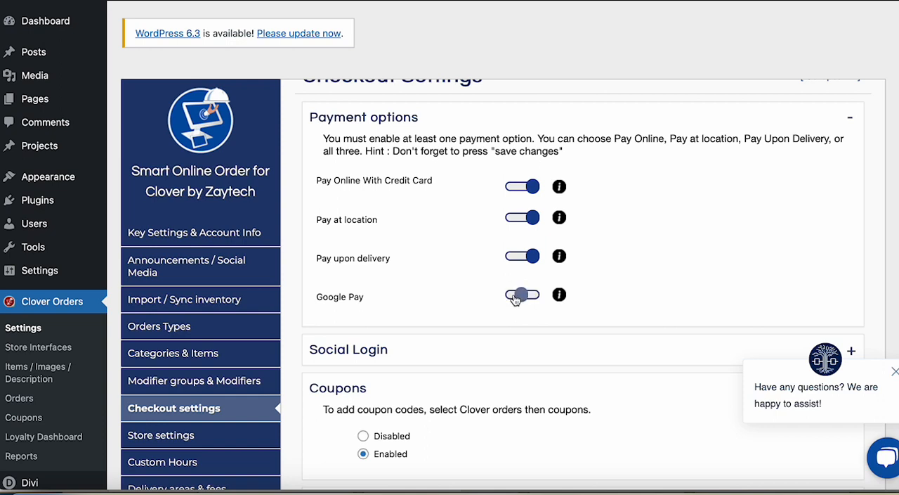
click(522, 295)
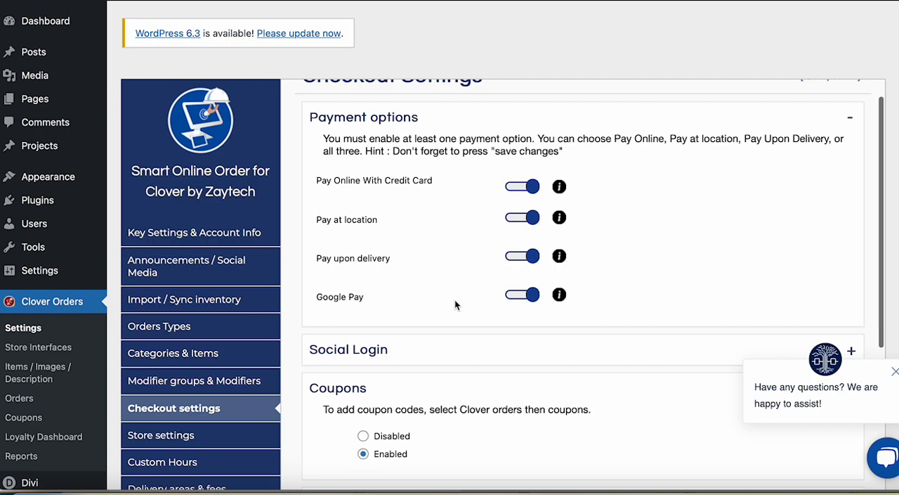
scroll(down, 3)
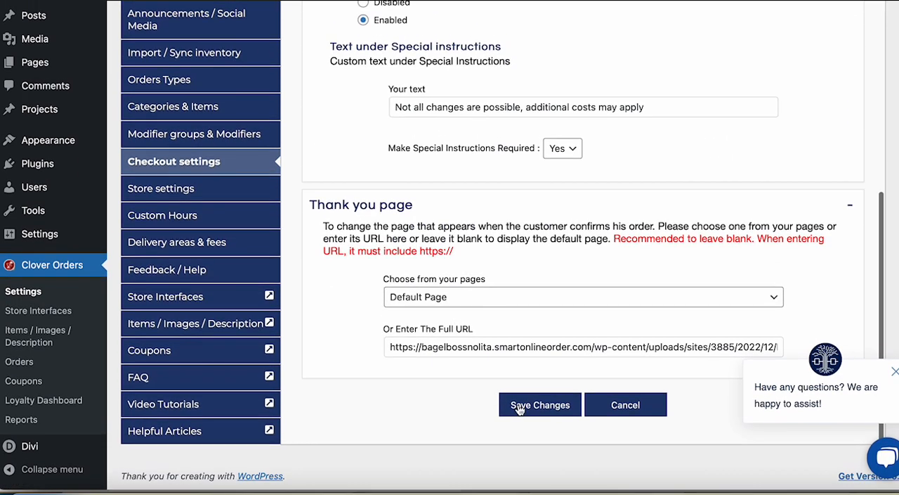
mouse_move(531, 409)
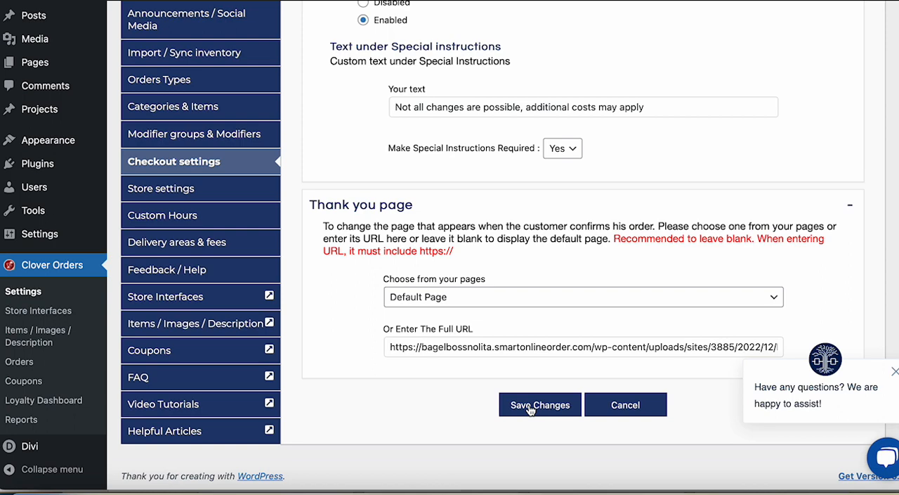
click(539, 404)
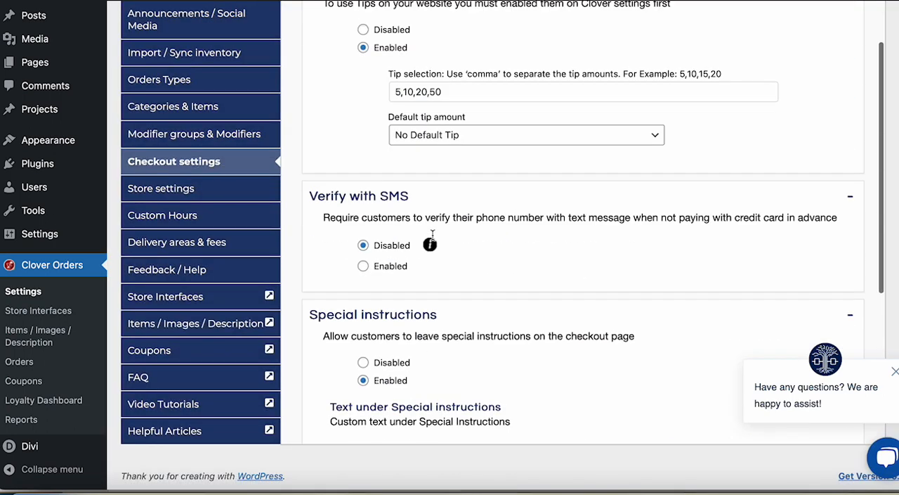
In Key Settings & Account Info, switch the New (Beta) Checkout Page off and confirm
scroll(up, 3)
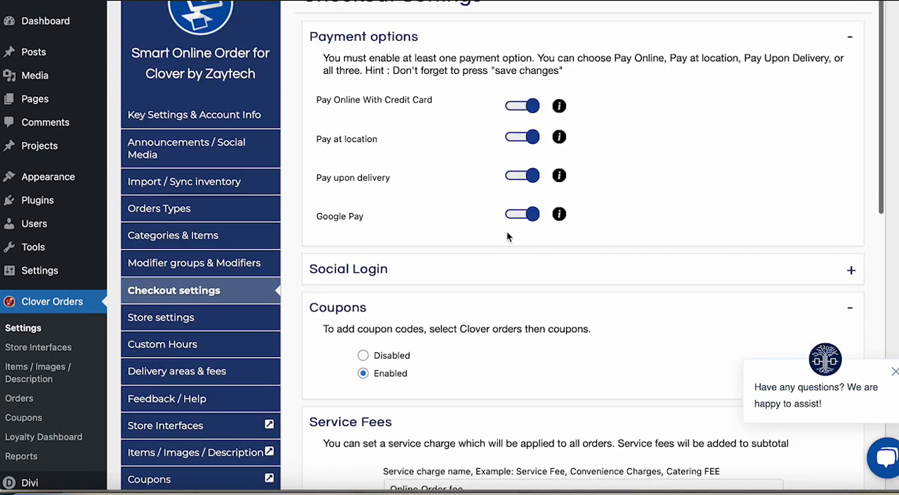
mouse_move(436, 215)
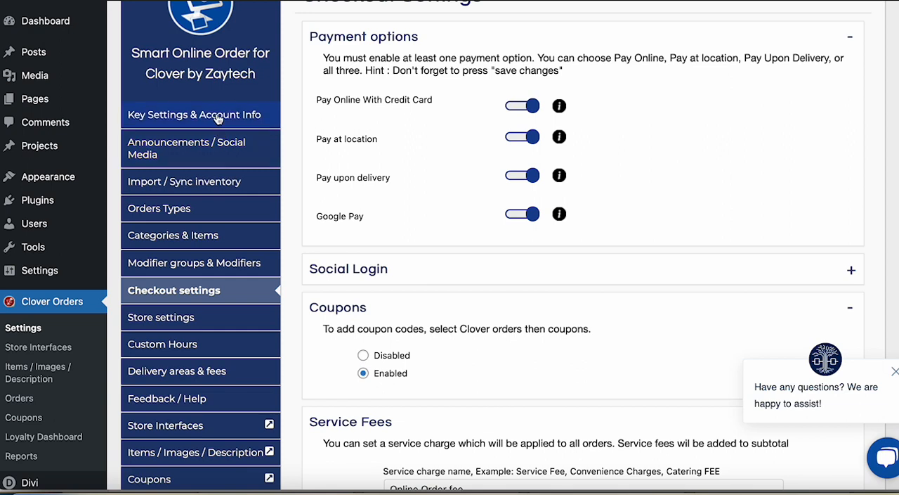
click(195, 115)
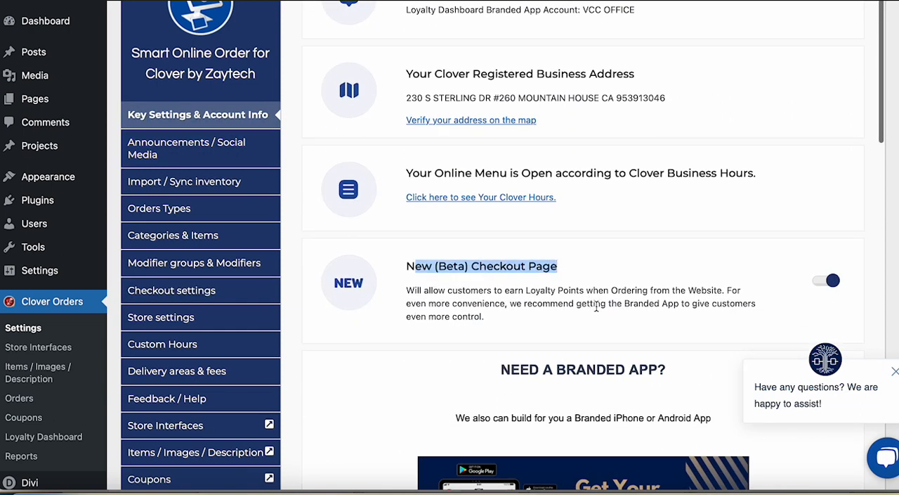
click(832, 281)
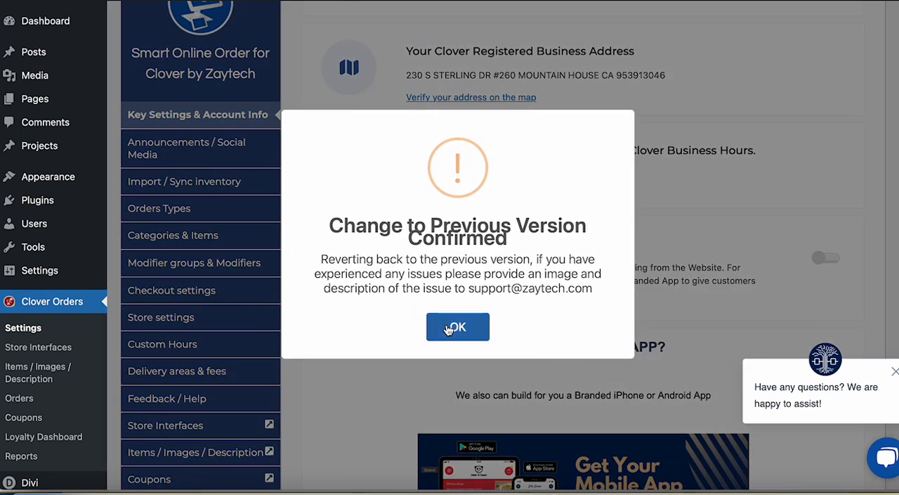
click(458, 326)
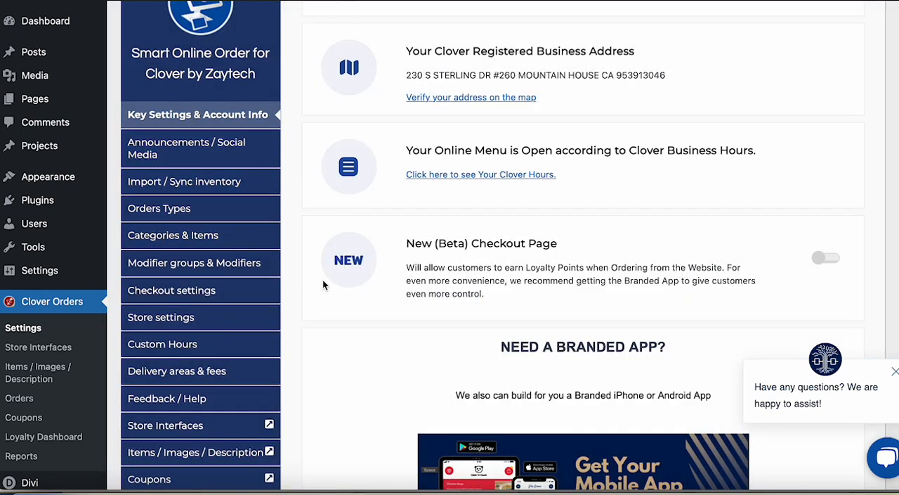
mouse_move(332, 283)
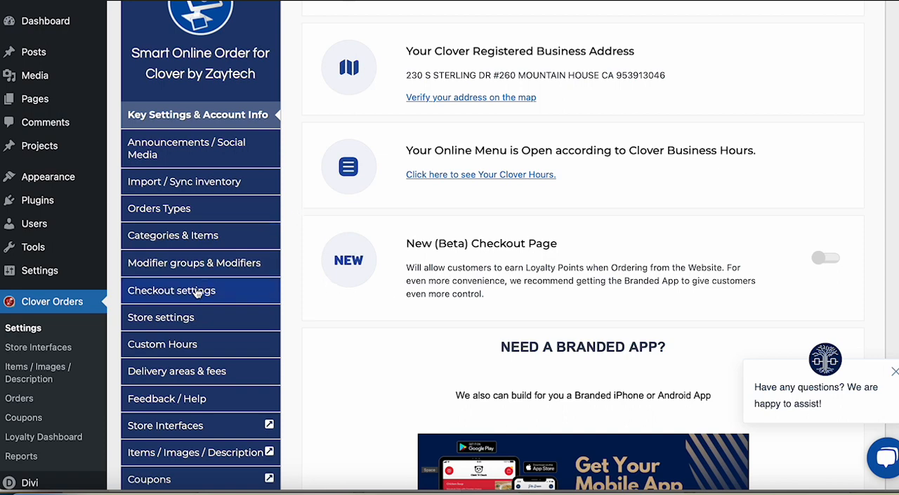
Switch the New (Beta) Checkout Page back on and confirm it is live
click(172, 290)
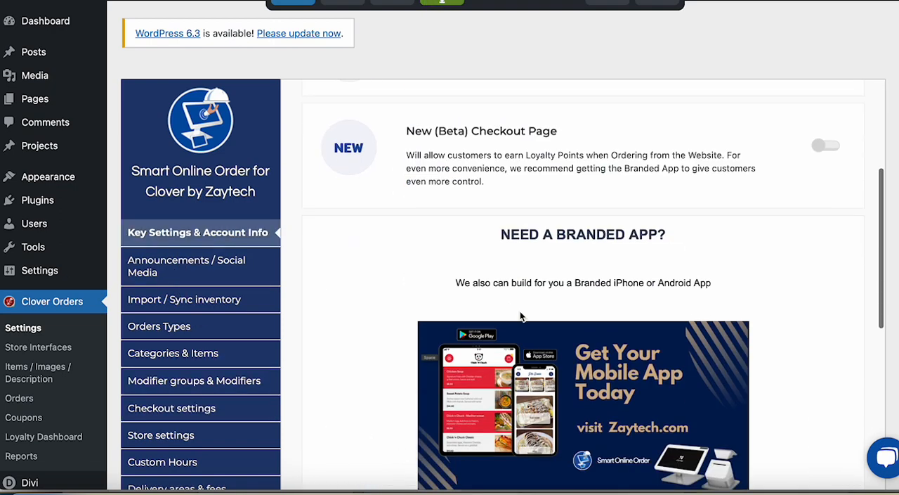
click(826, 144)
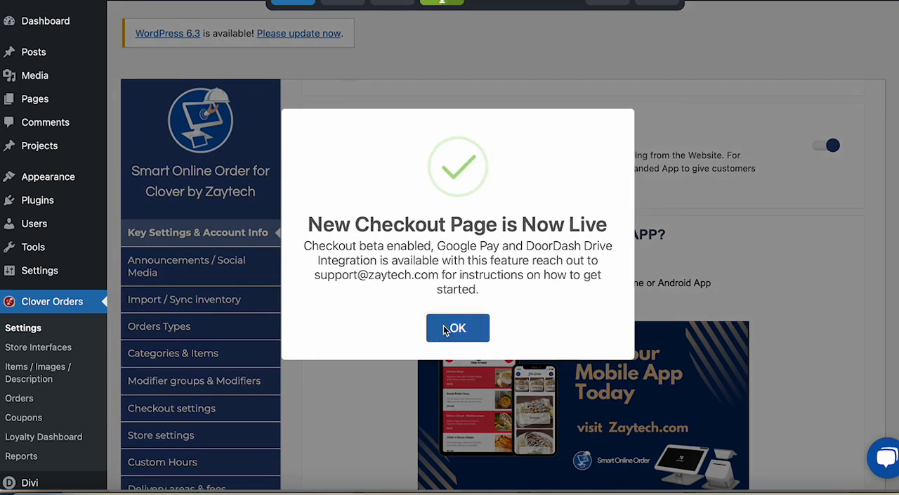
click(458, 327)
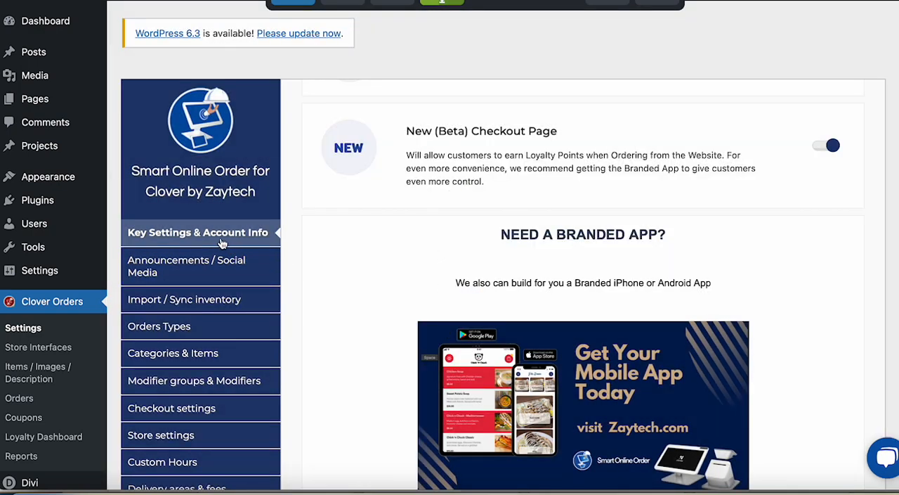
Return to Checkout settings, save with Google Pay still on, and acknowledge the no-changes notice
scroll(down, 3)
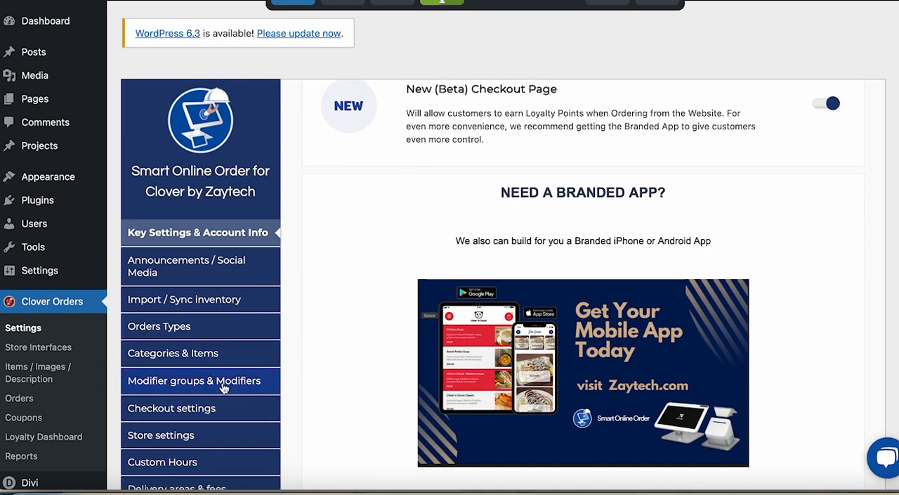
click(171, 407)
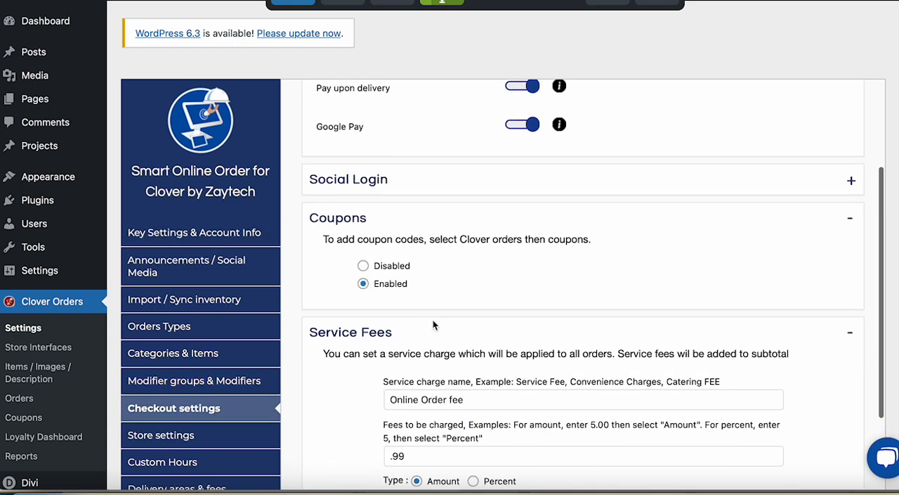
scroll(up, 3)
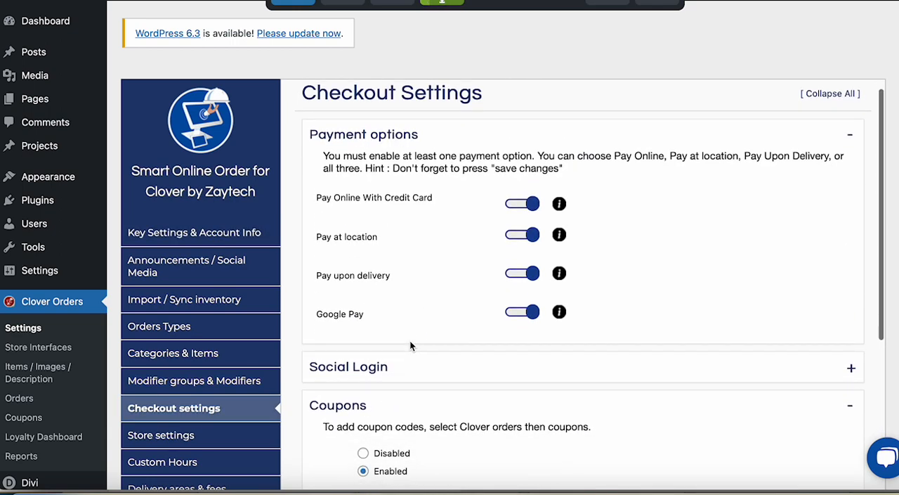
scroll(down, 3)
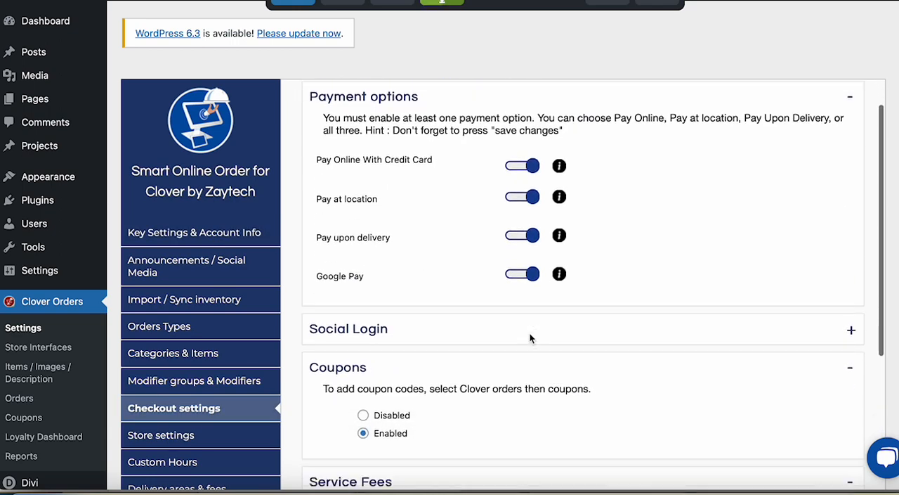
click(540, 404)
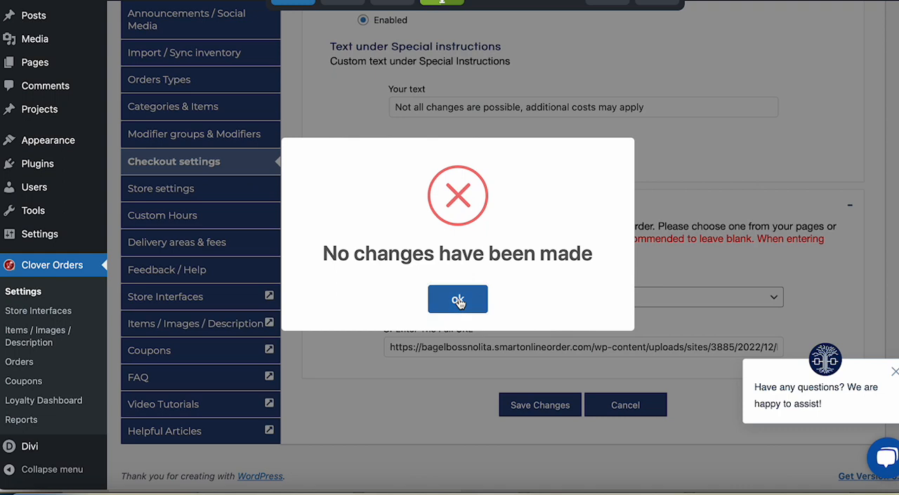
click(458, 298)
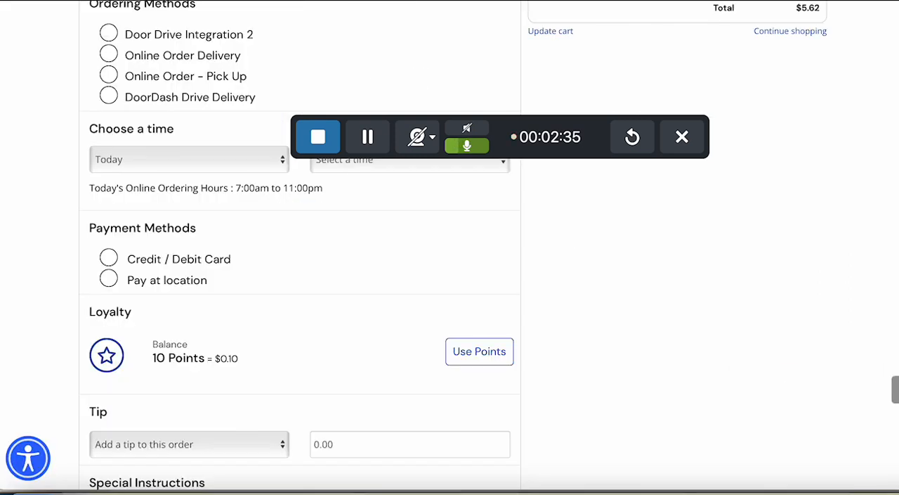
mouse_move(118, 301)
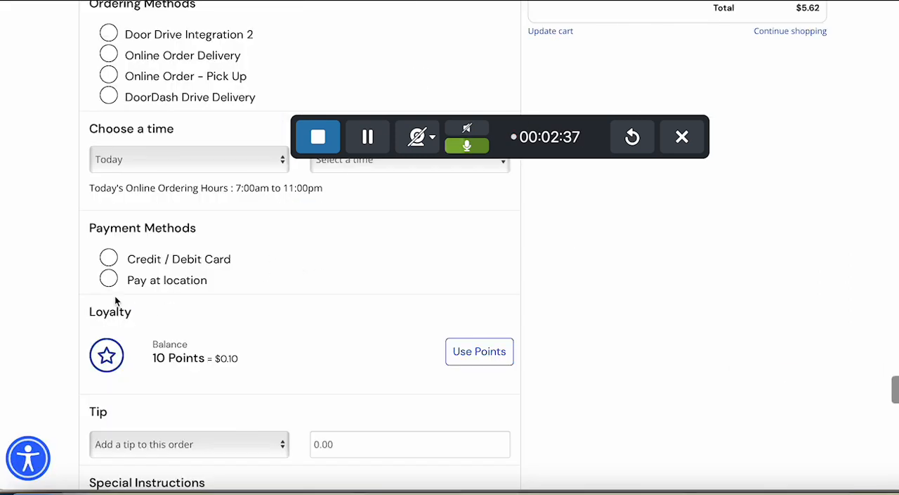
Select Google Pay as the payment method on the refreshed storefront checkout page
scroll(up, 3)
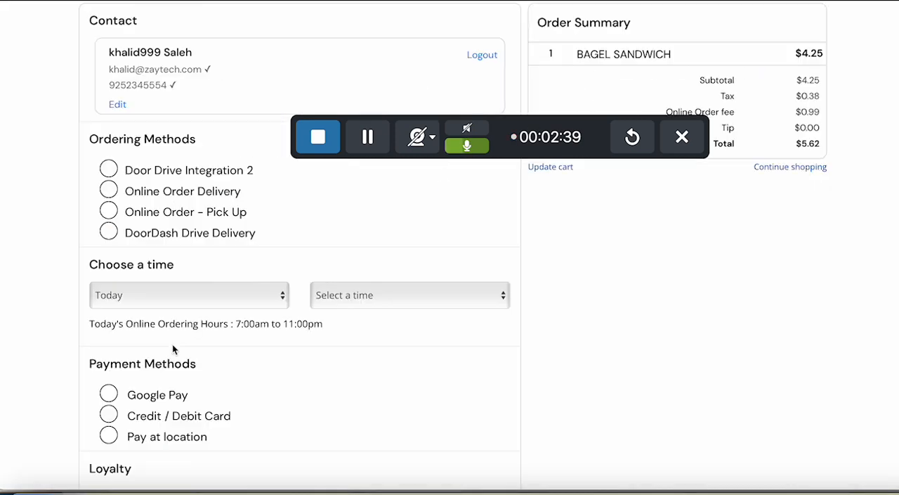
scroll(down, 3)
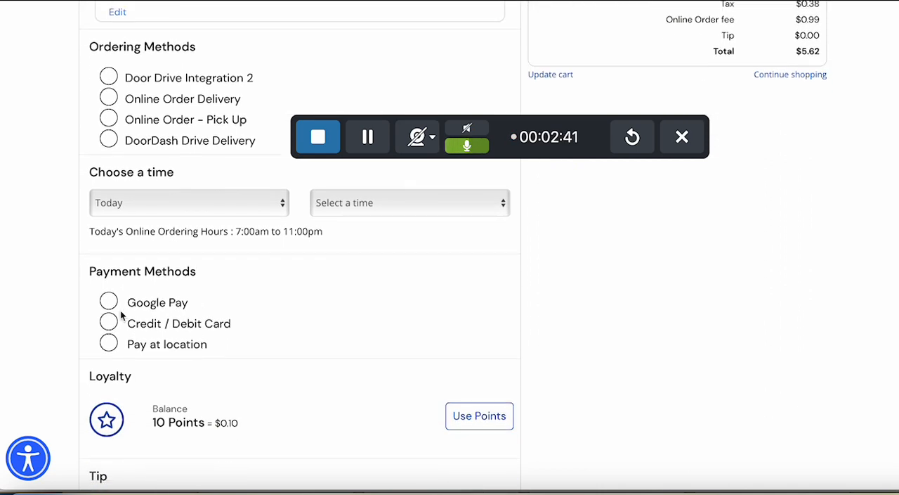
click(109, 301)
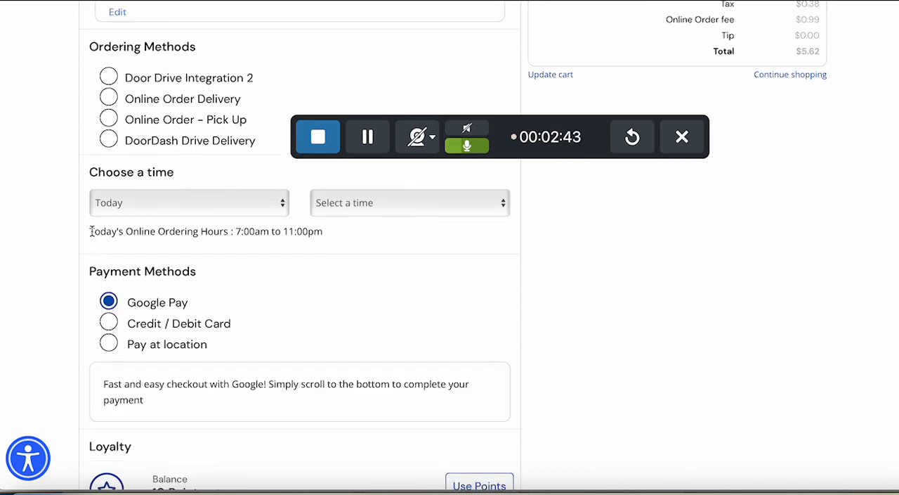
scroll(down, 3)
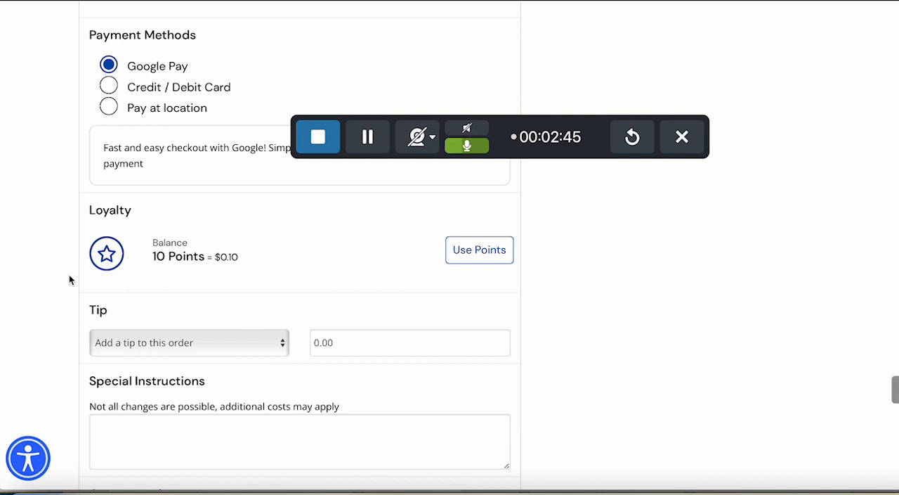
scroll(down, 3)
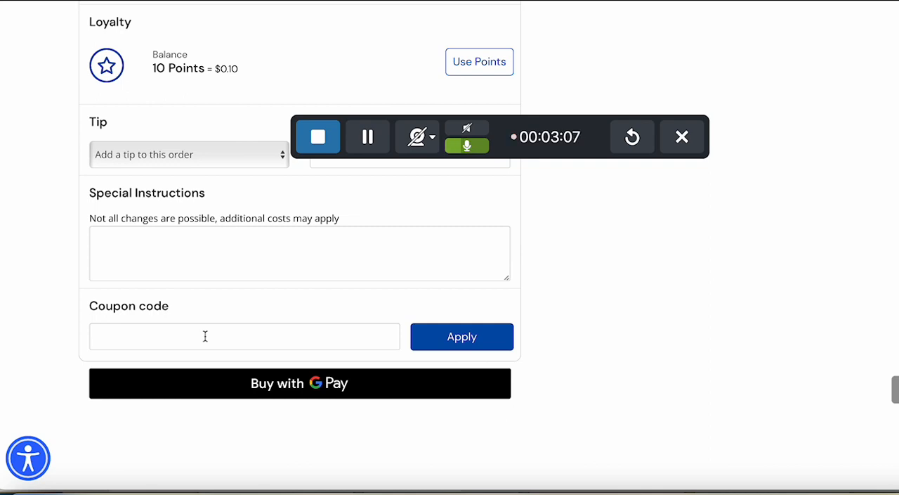
mouse_move(359, 432)
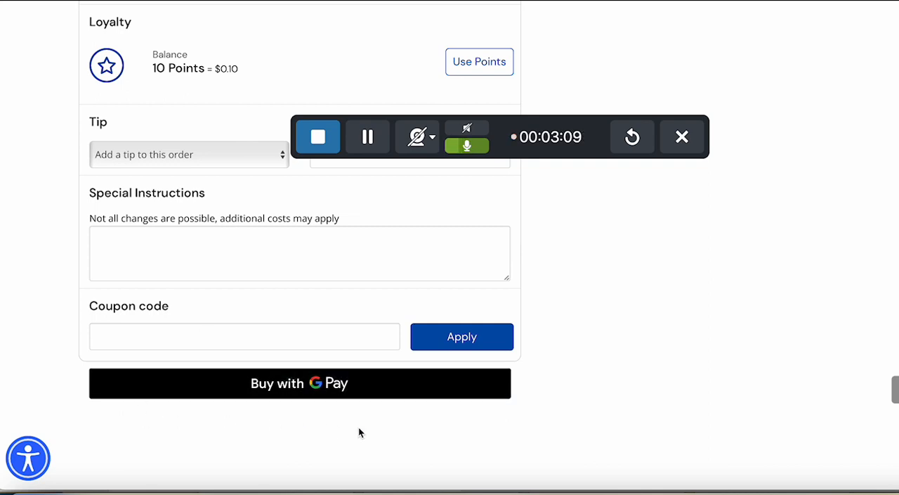